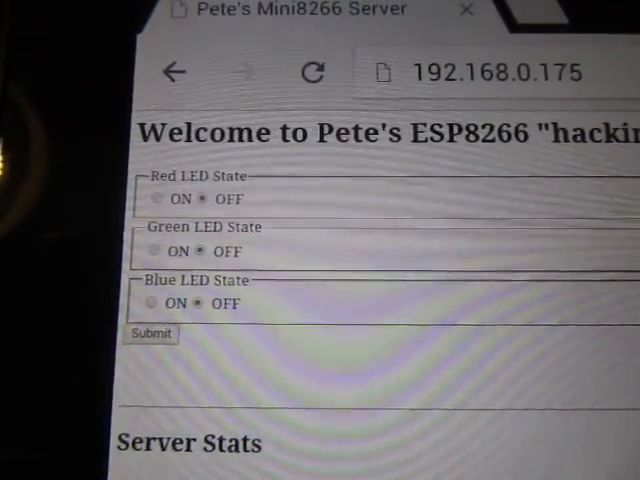
scroll(down, 3)
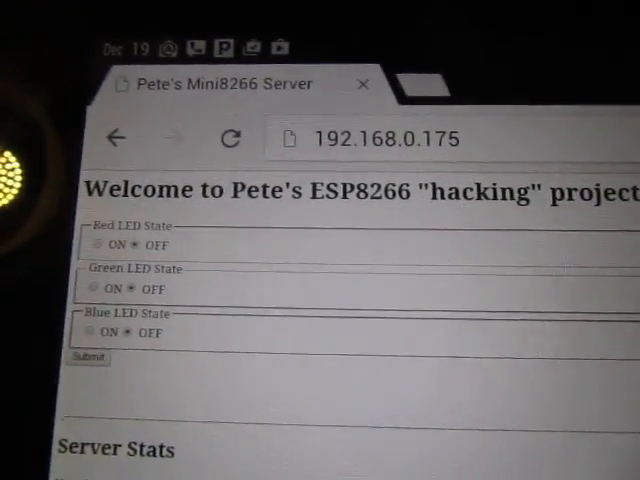
scroll(down, 3)
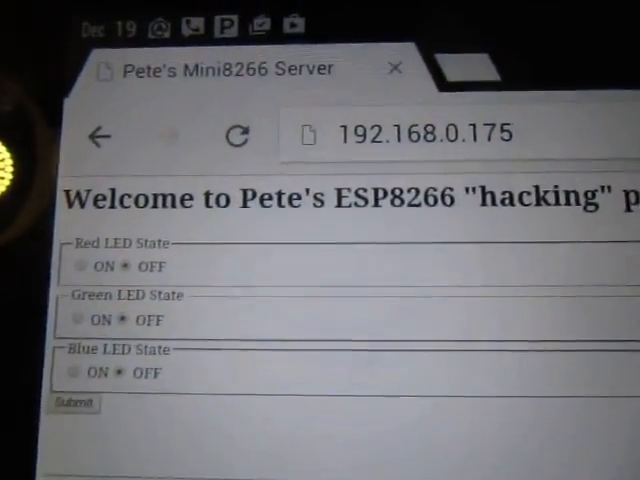
scroll(down, 3)
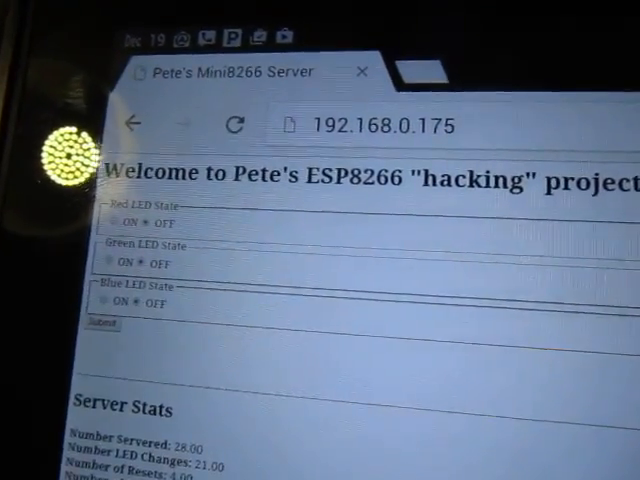
scroll(down, 3)
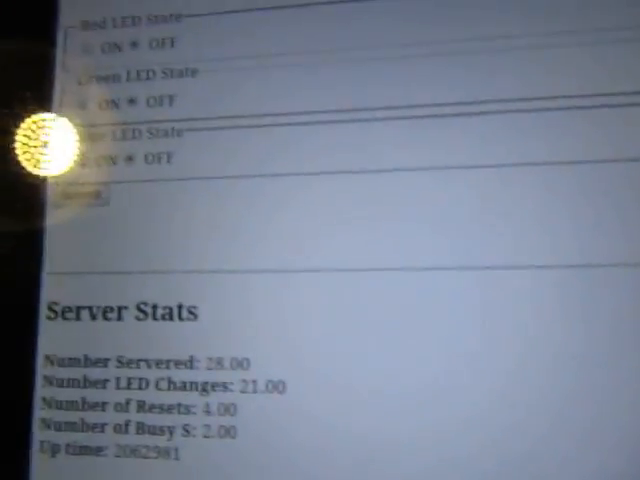